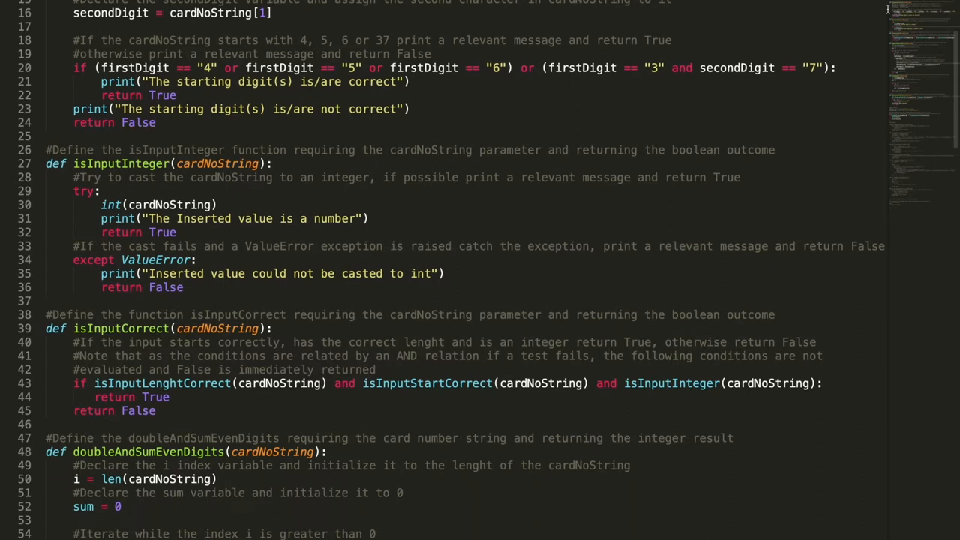
{"action": "scroll", "scroll_direction": "down", "scroll_amount": 3}
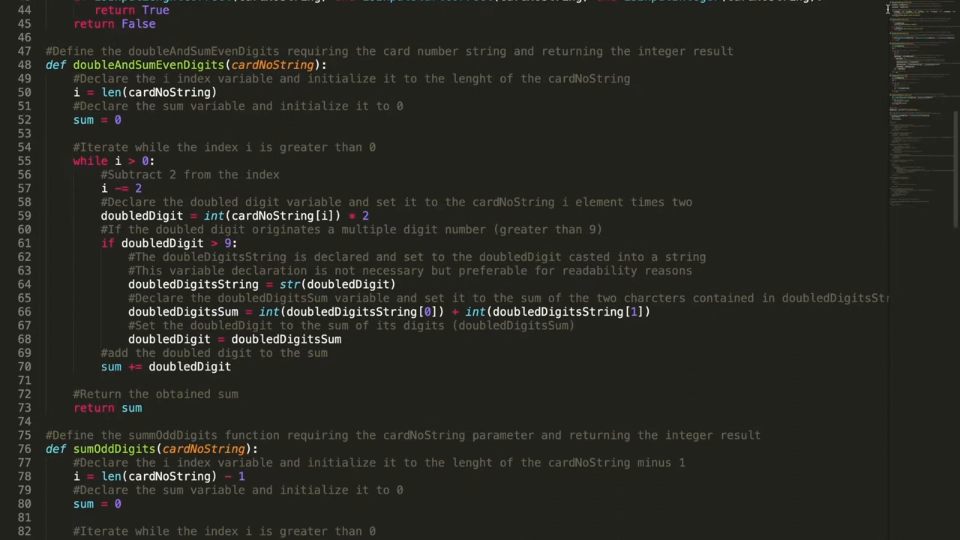
{"action": "scroll", "scroll_direction": "down", "scroll_amount": 3}
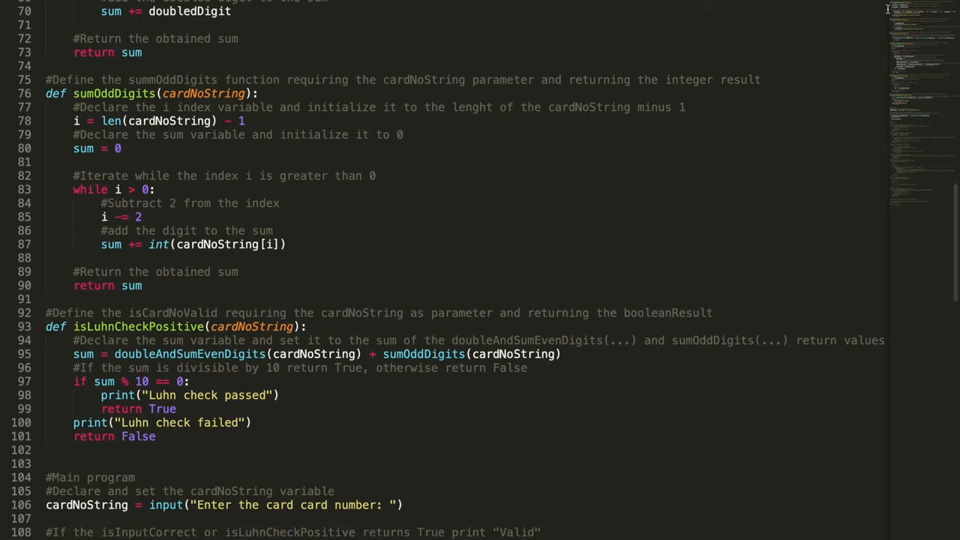
{"action": "scroll", "scroll_direction": "down", "scroll_amount": 3}
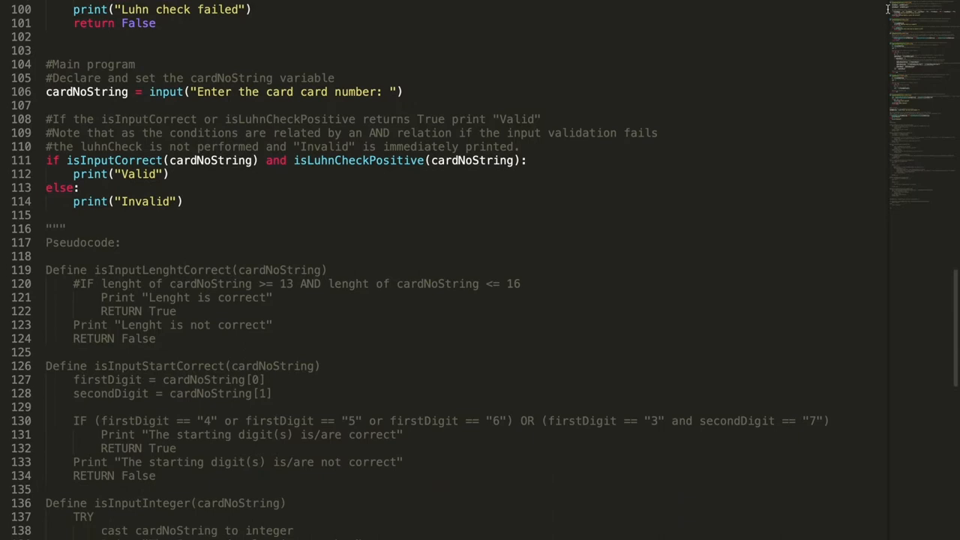
{"action": "scroll", "scroll_direction": "down", "scroll_amount": 3}
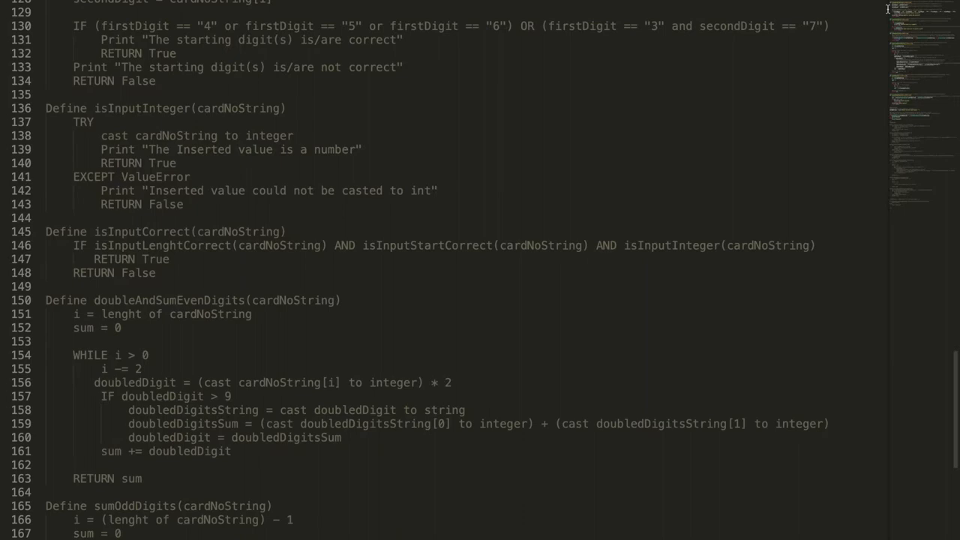
{"action": "scroll", "scroll_direction": "down", "scroll_amount": 3}
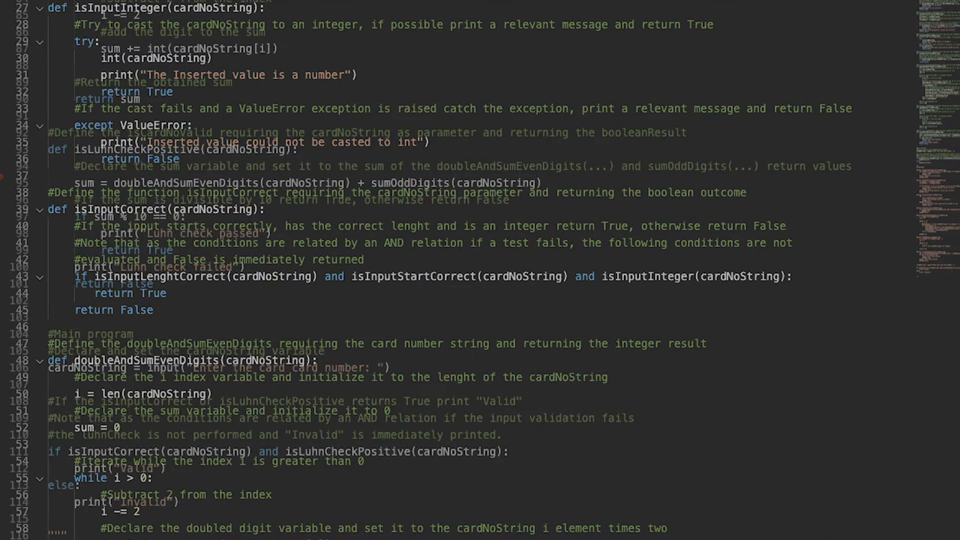
{"action": "scroll", "scroll_direction": "down", "scroll_amount": 3}
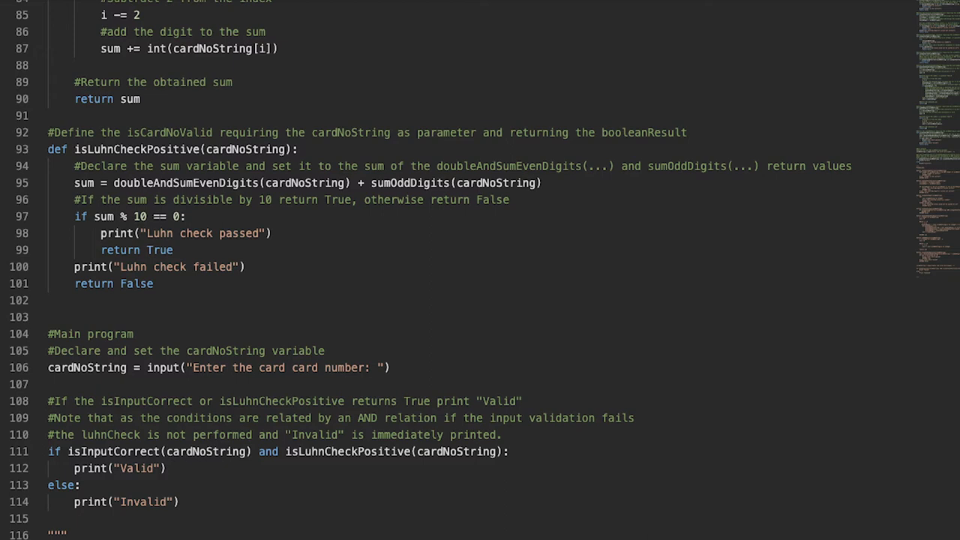